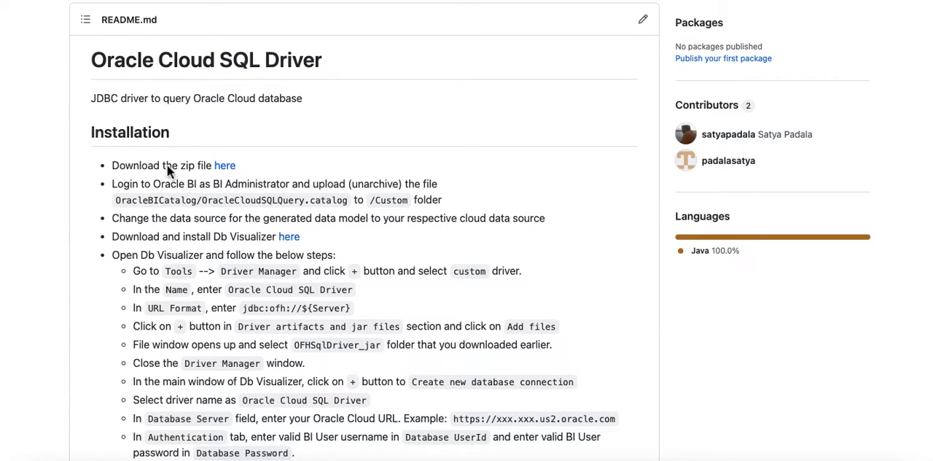
mouse_move(226, 183)
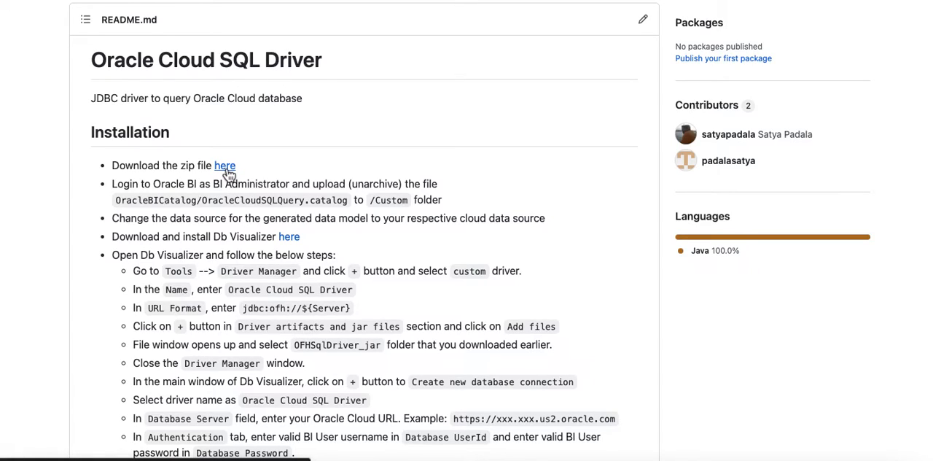
mouse_move(137, 326)
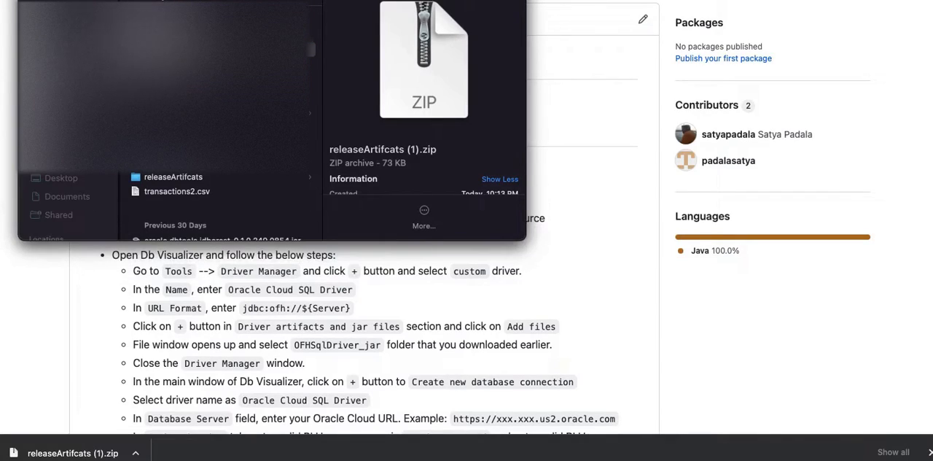
Open the extracted releaseArtifcats folder and its OFHSqlDriver_jar subfolder holding the SNAPSHOT jar.
left_click(177, 191)
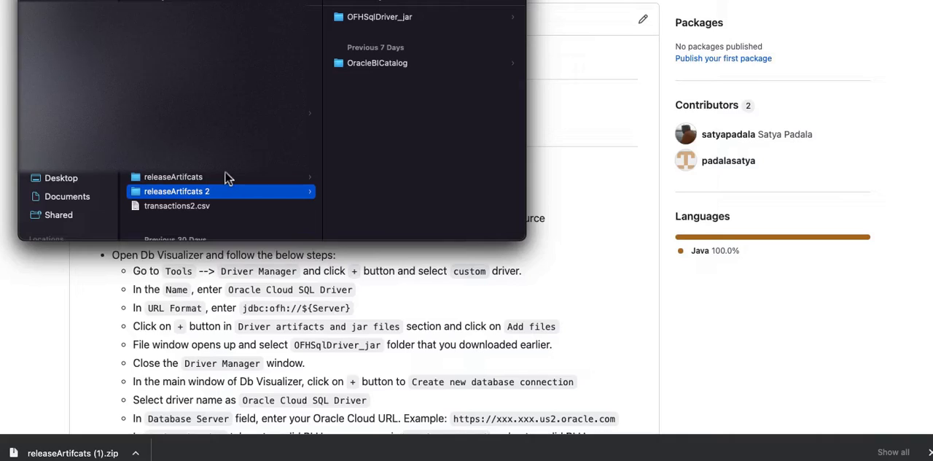
mouse_move(418, 76)
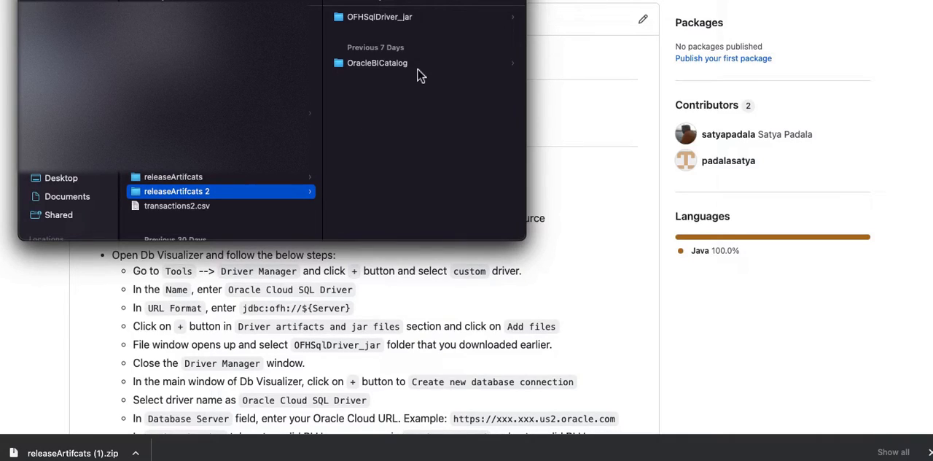
mouse_move(413, 20)
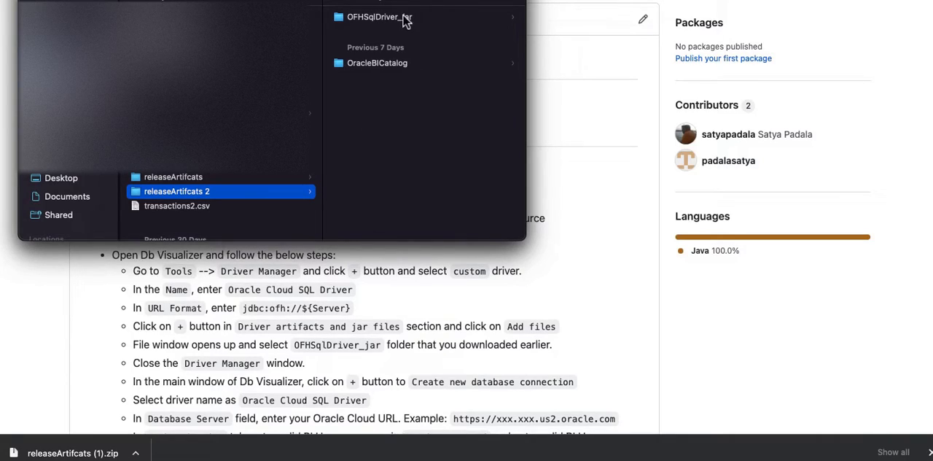
left_click(379, 17)
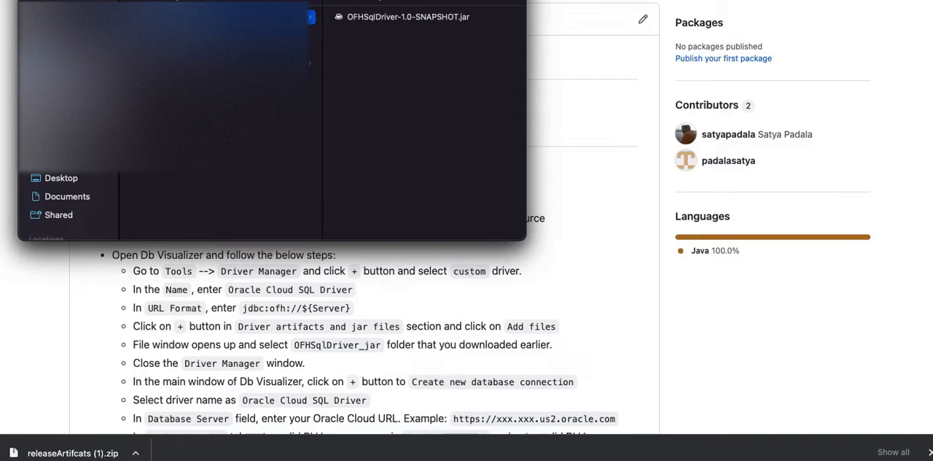
mouse_move(314, 42)
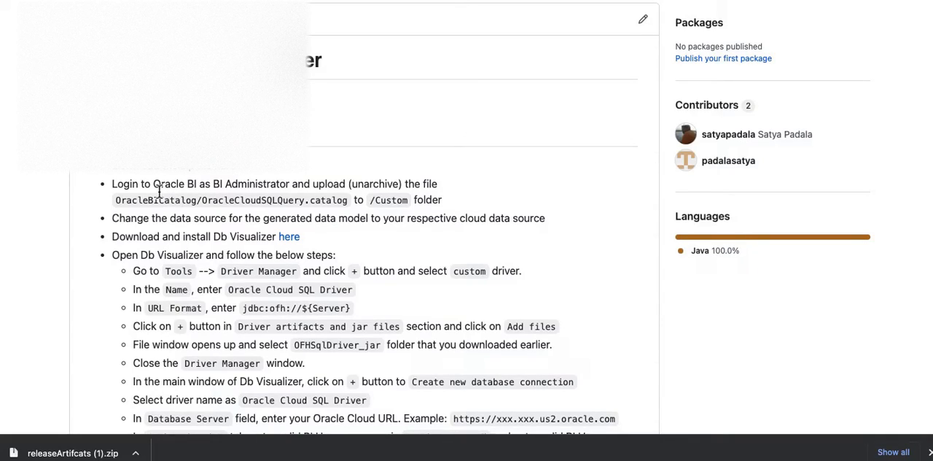
mouse_move(313, 183)
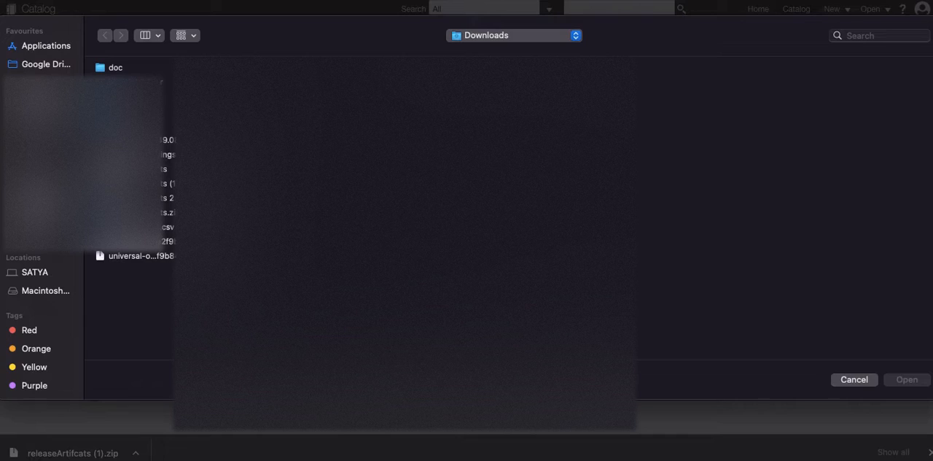
Choose the OracleCloudSQLQuery .catalog file in OracleBICatalog and confirm the upload.
left_click(166, 197)
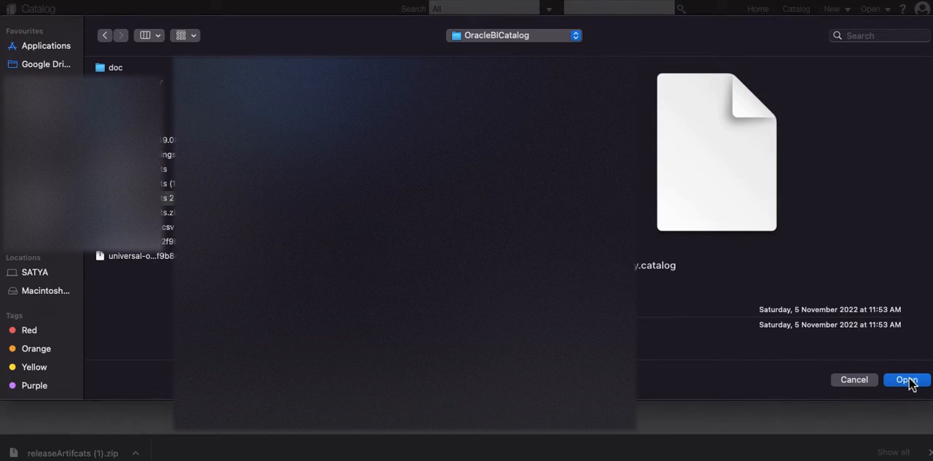
left_click(906, 380)
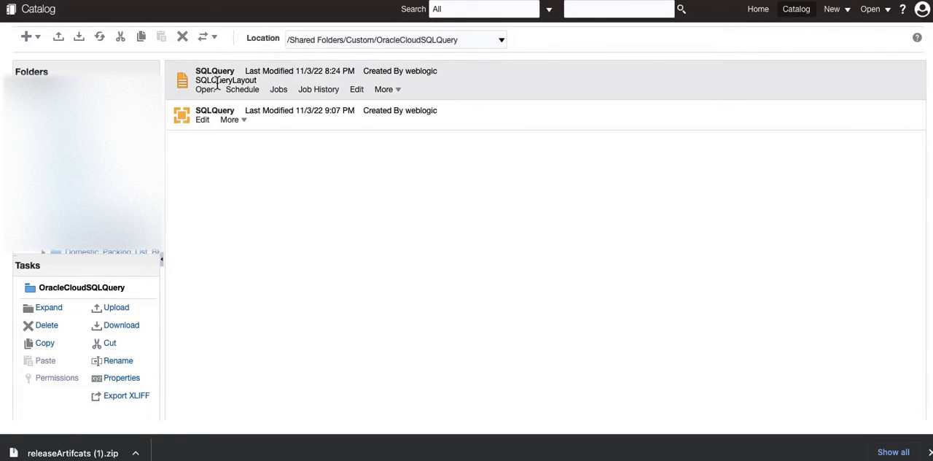
mouse_move(307, 77)
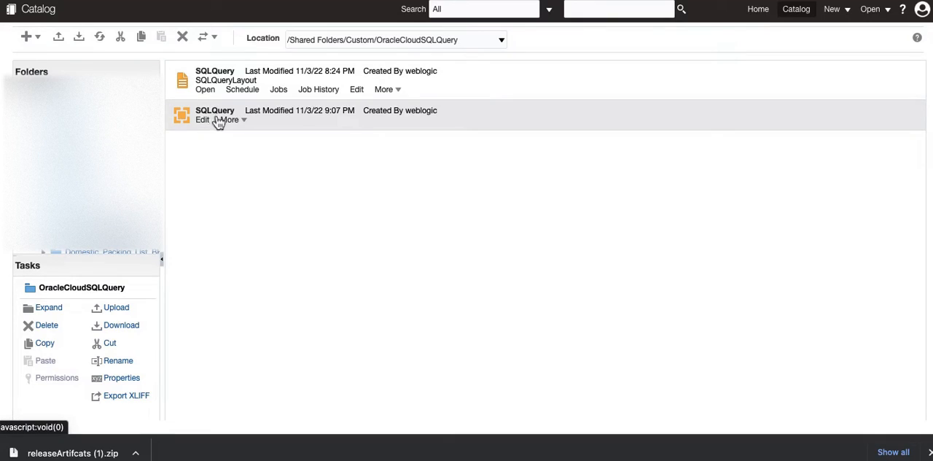
Select the SQLQuery data model in OracleCloudSQLQuery and open it in the editor.
left_click(215, 110)
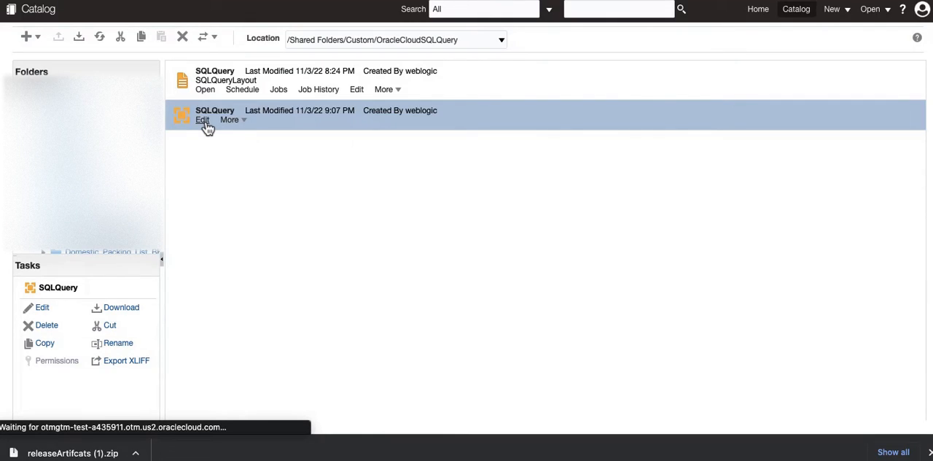
left_click(202, 120)
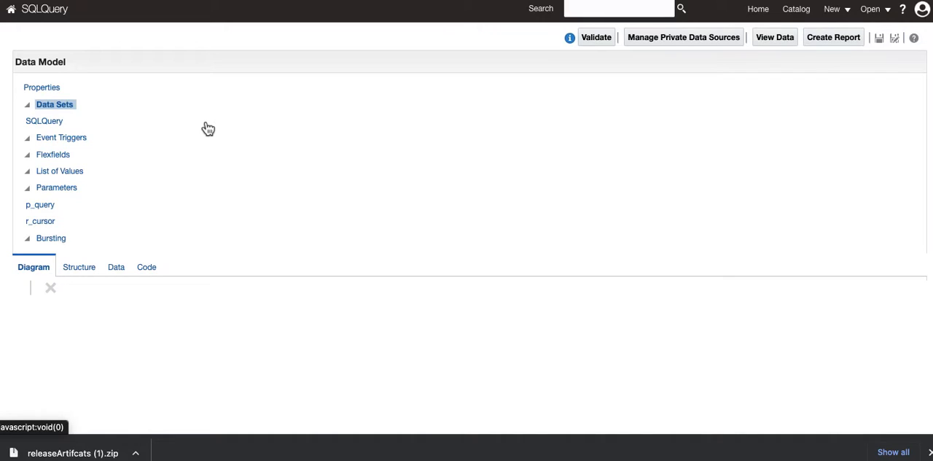
Show the SQLQuery data model's Properties, including its archivec default data source.
left_click(28, 104)
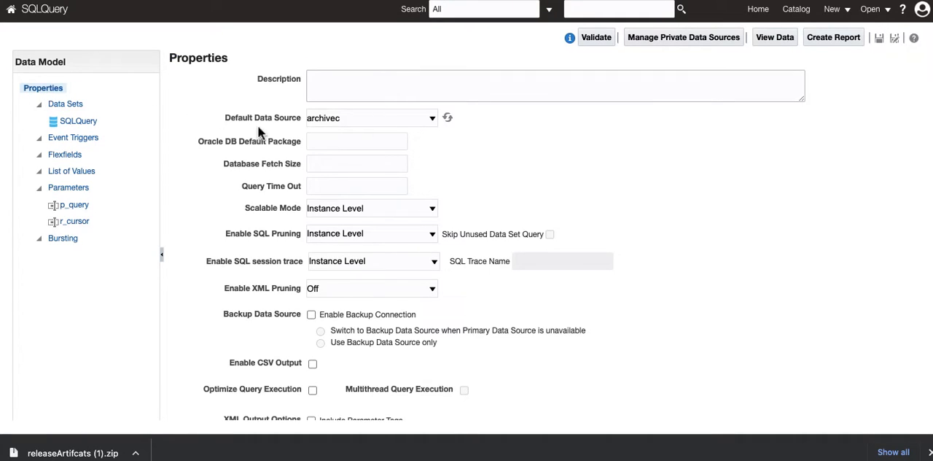
mouse_move(401, 120)
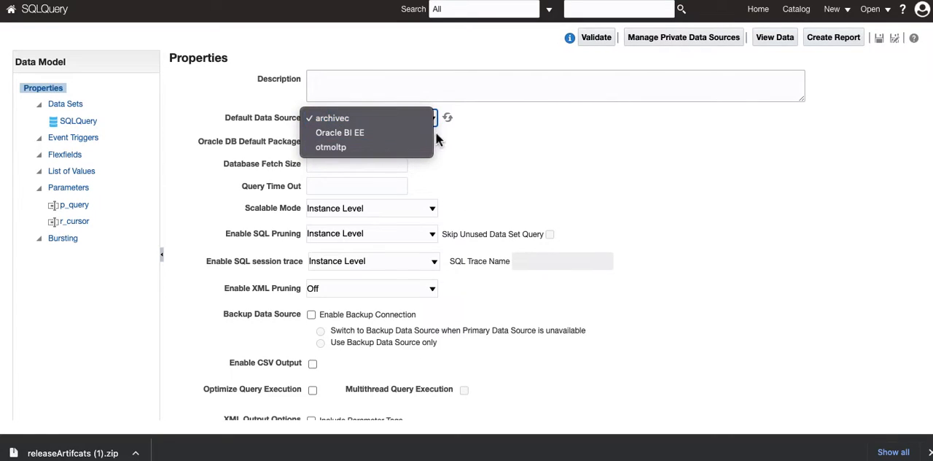
mouse_move(279, 124)
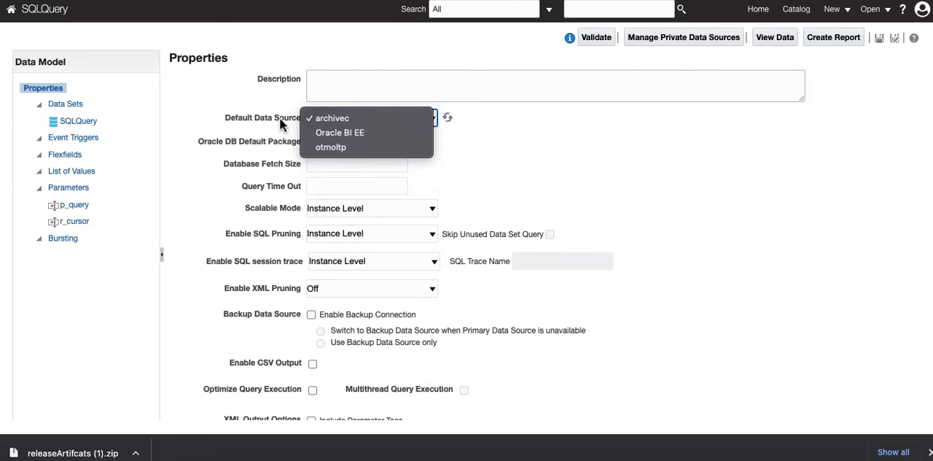
mouse_move(249, 195)
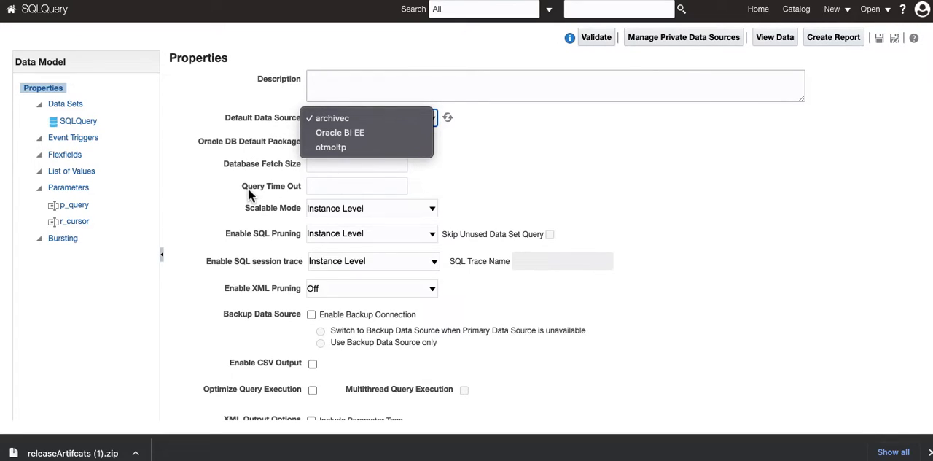
mouse_move(429, 53)
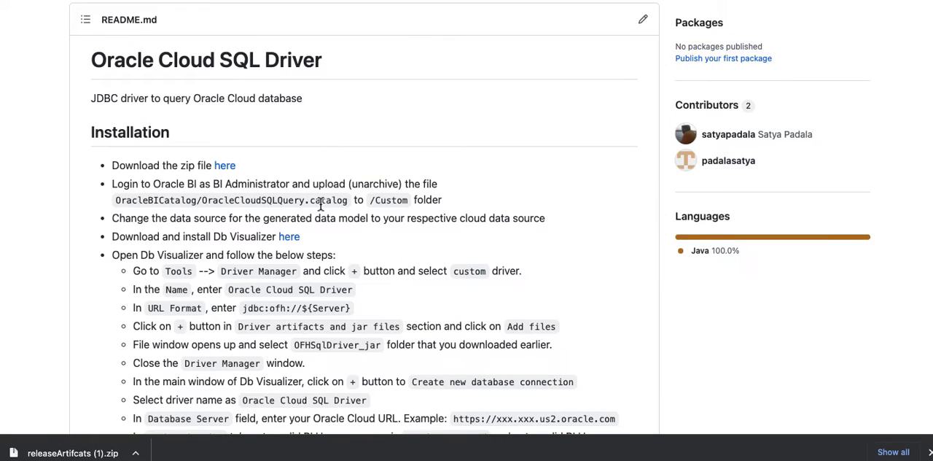
mouse_move(181, 249)
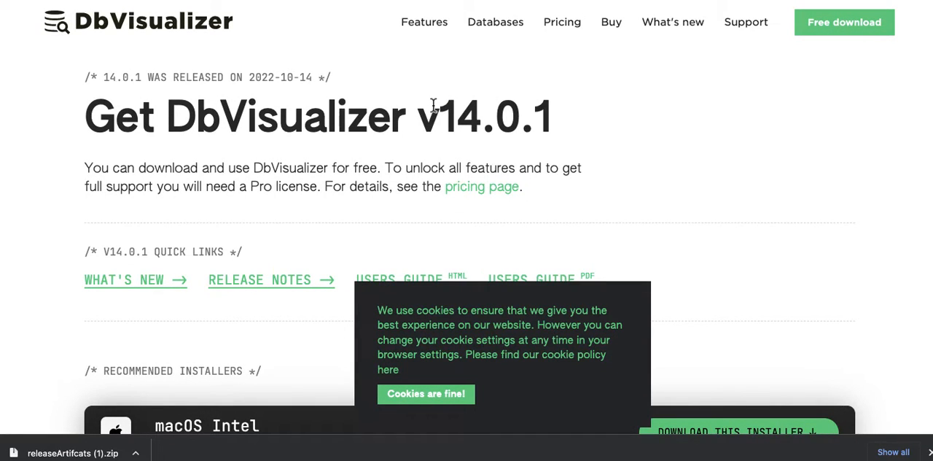
Scroll to the 14.0.1 installers and compare the Windows and macOS installer options.
scroll("down", 3)
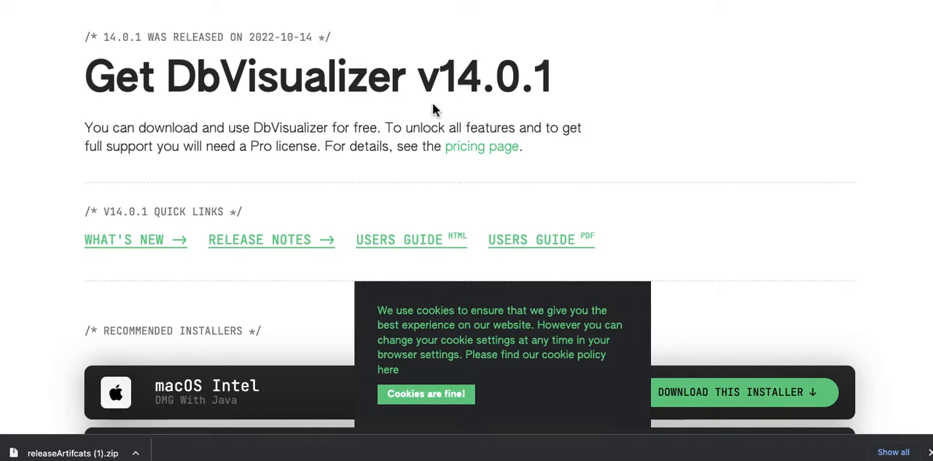
scroll("down", 3)
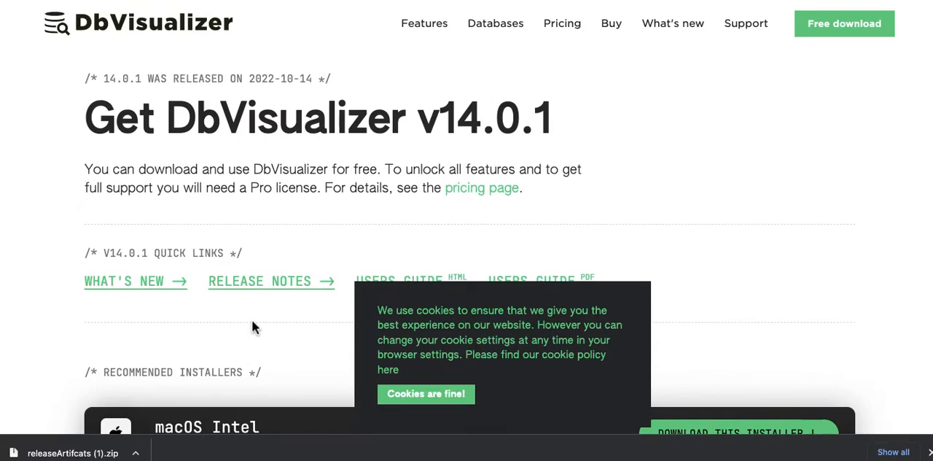
scroll("down", 3)
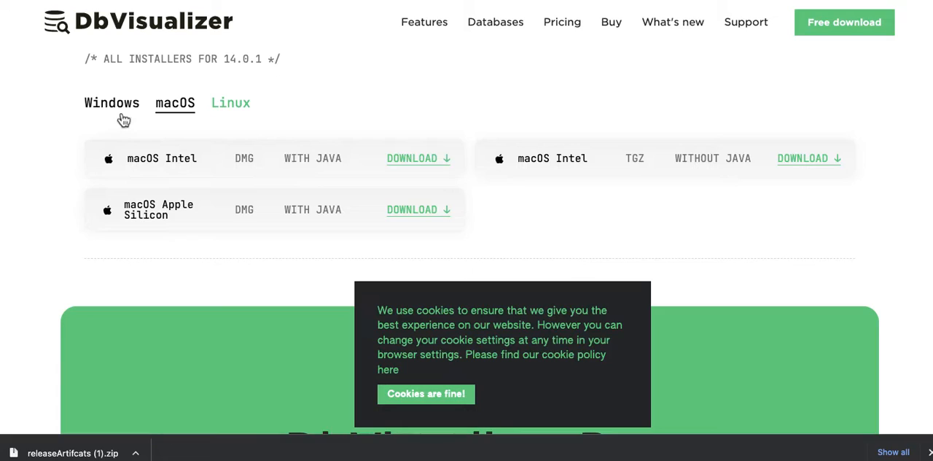
left_click(111, 102)
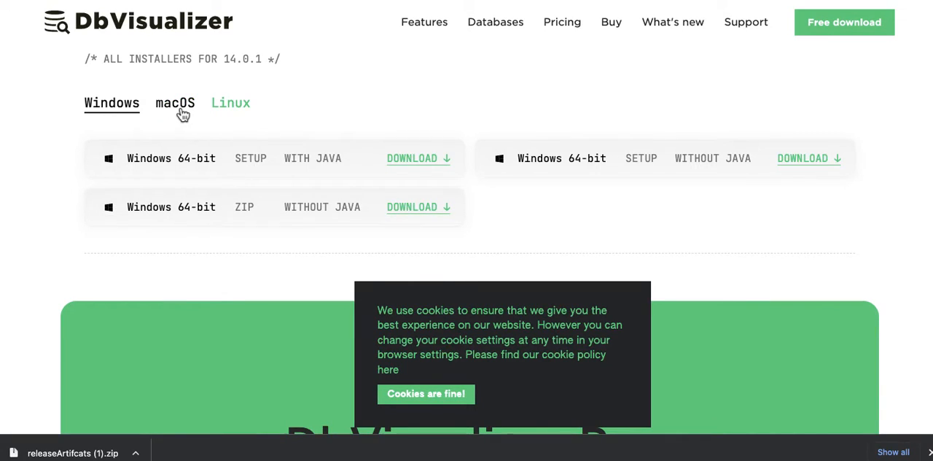
left_click(175, 103)
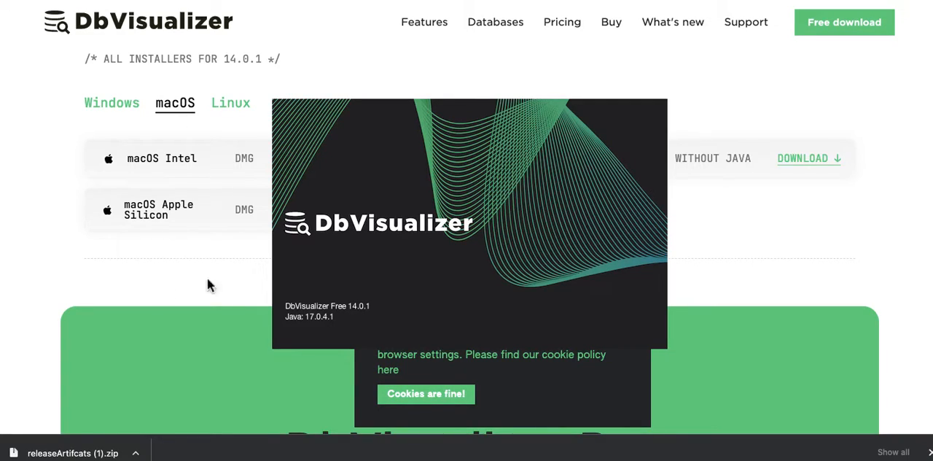
mouse_move(248, 287)
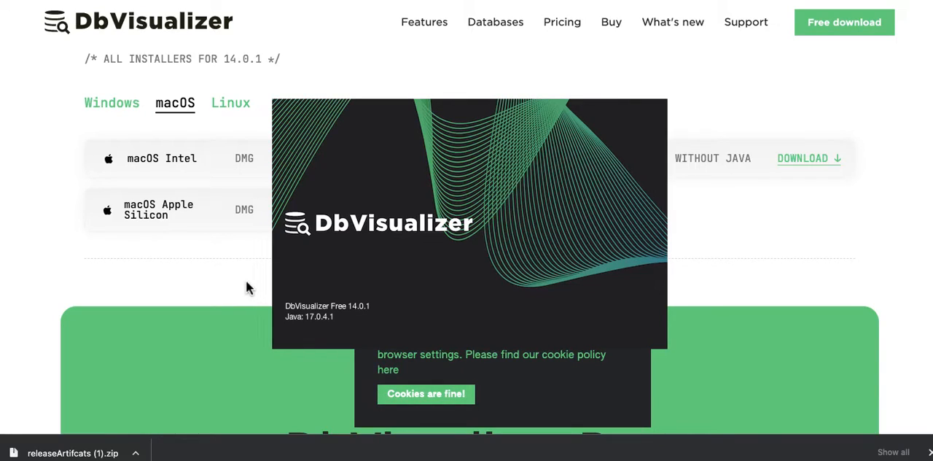
Wait on the DbVisualizer Free 14.0.1 splash screen while the app starts.
left_click(425, 393)
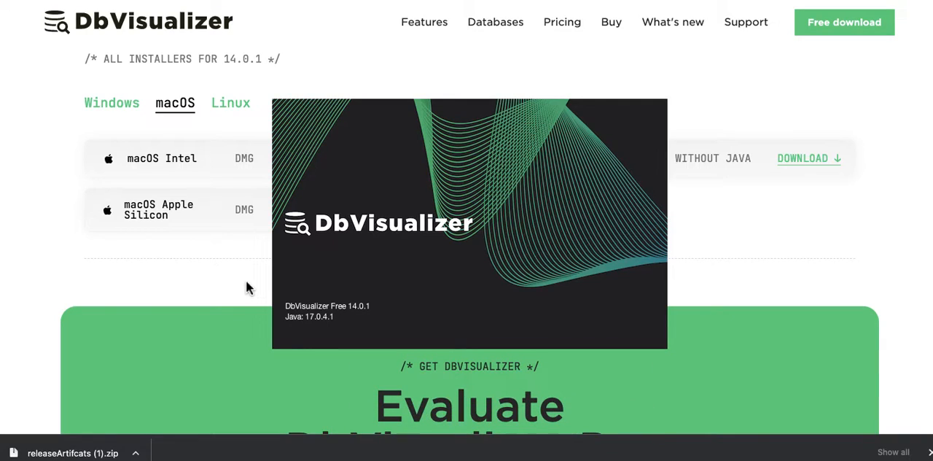
mouse_move(253, 245)
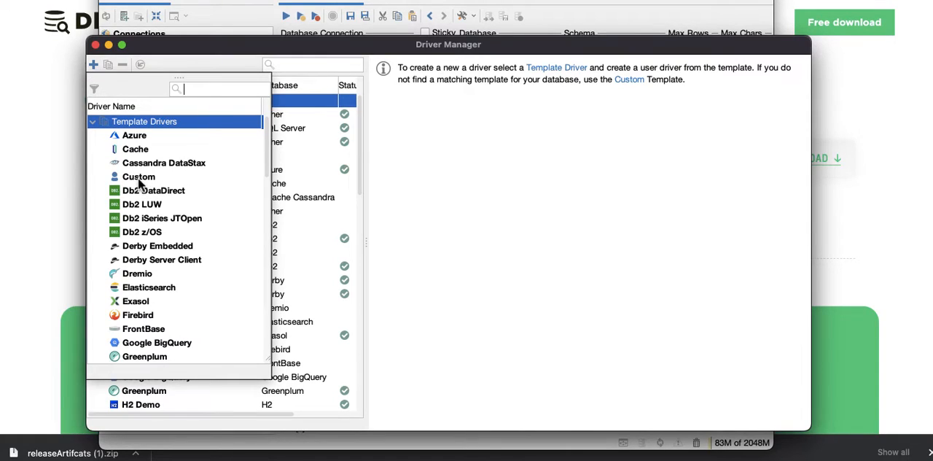
Add a Custom-template user driver named DemoOracleERPTest and select its URL Format for replacement.
left_click(139, 177)
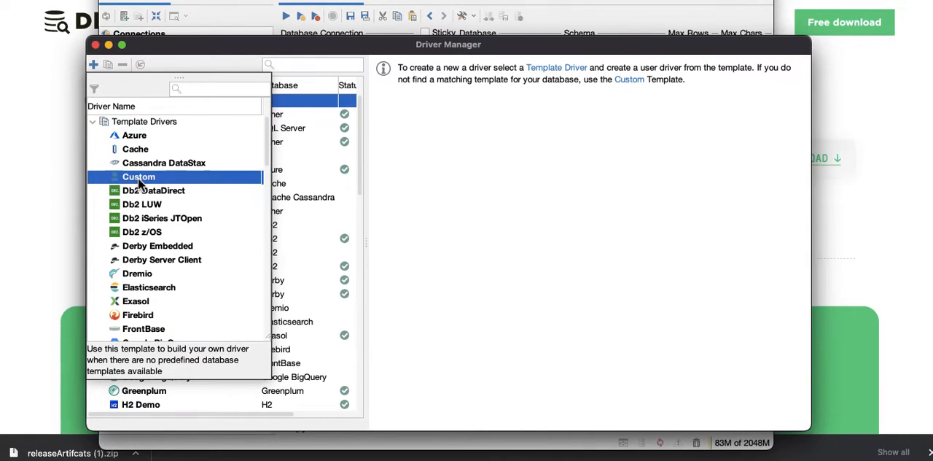
double_click(139, 176)
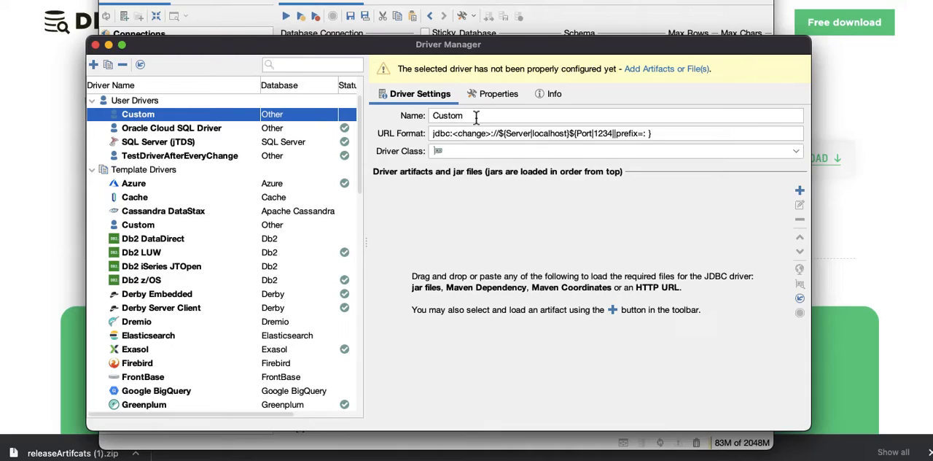
double_click(447, 115)
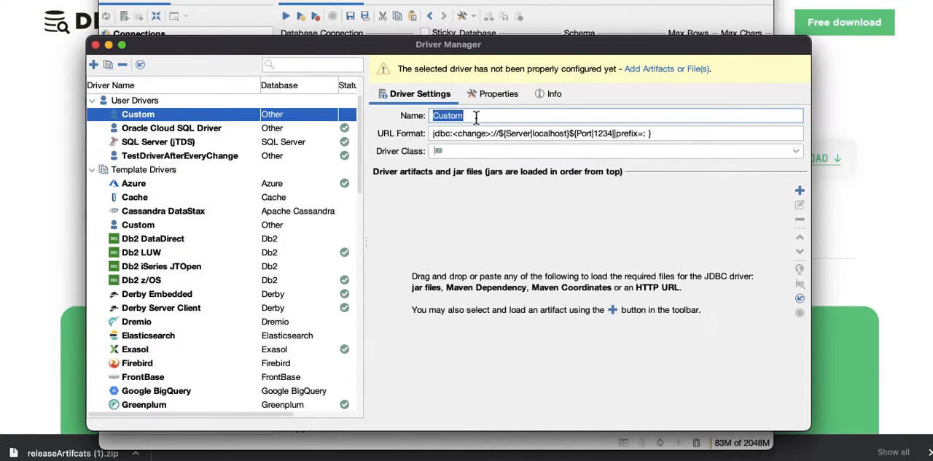
type("DemoOracleERP")
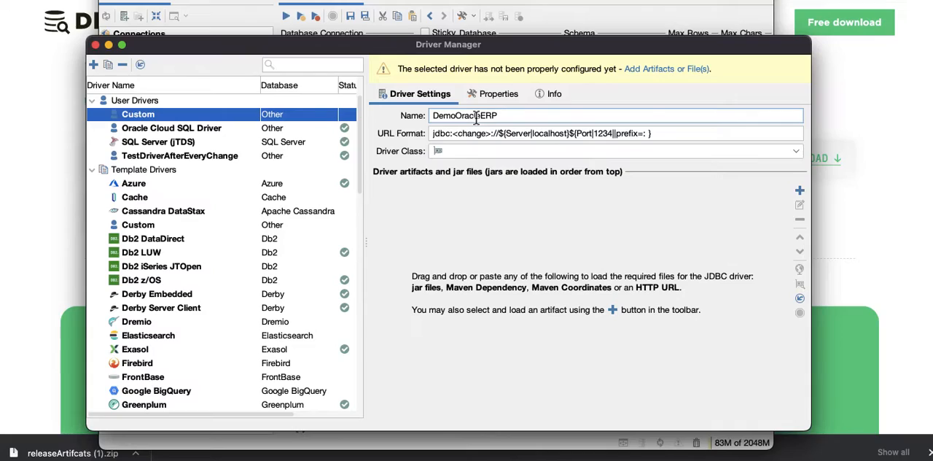
type("Test")
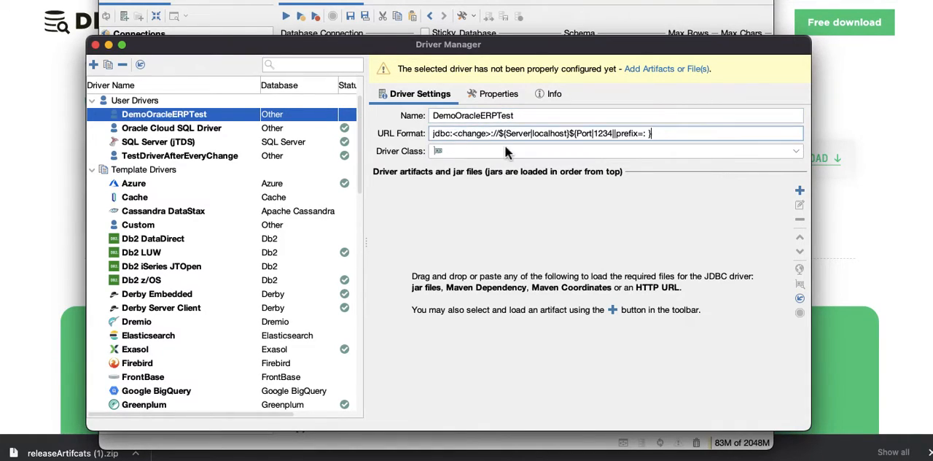
double_click(470, 134)
type("jdbc:ofh://${Server")
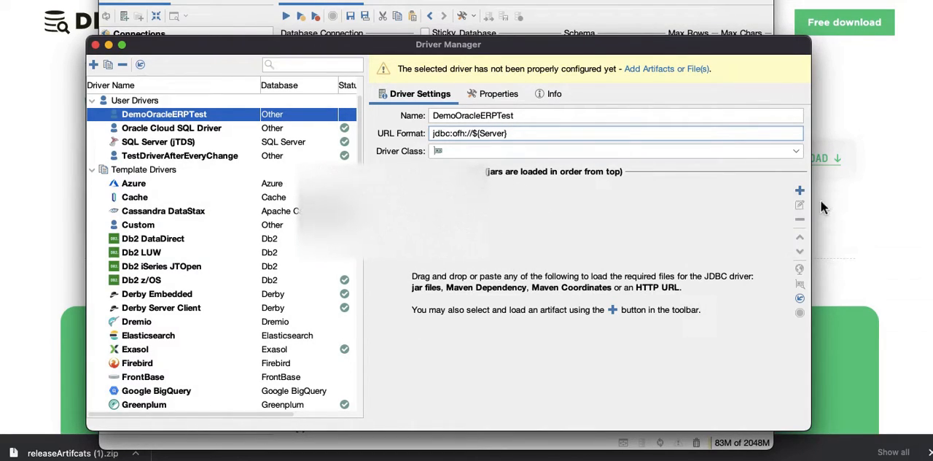
Load the OFHSqlDriver_jar files into the DemoOracleERPTest driver.
left_click(788, 189)
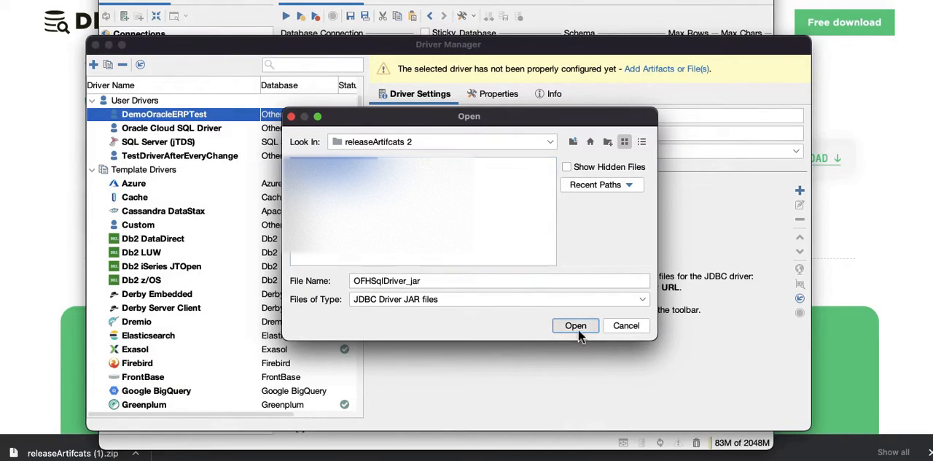
left_click(575, 325)
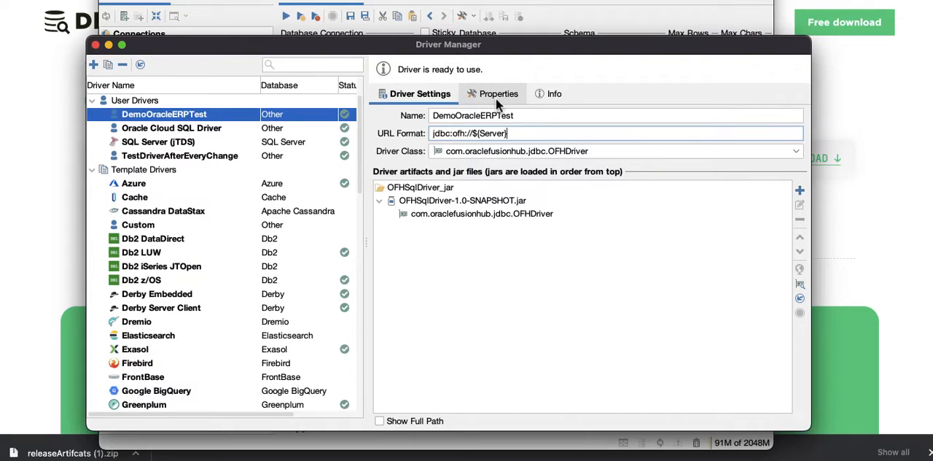
mouse_move(298, 155)
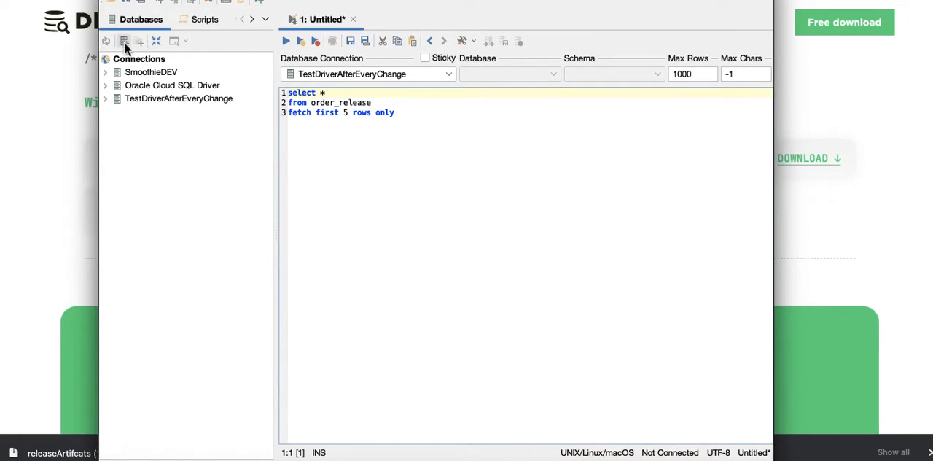
Create a new connection by filtering drivers for 'demo' and picking DemoOracleERPTest.
left_click(124, 41)
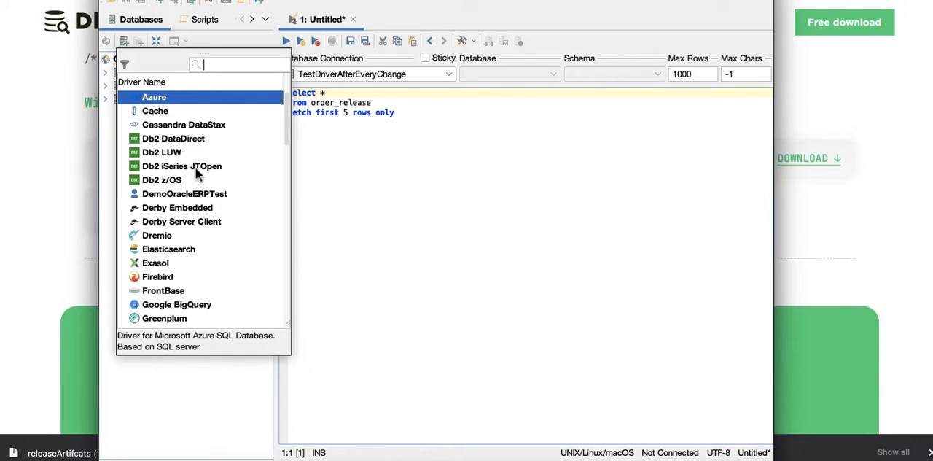
scroll("down", 3)
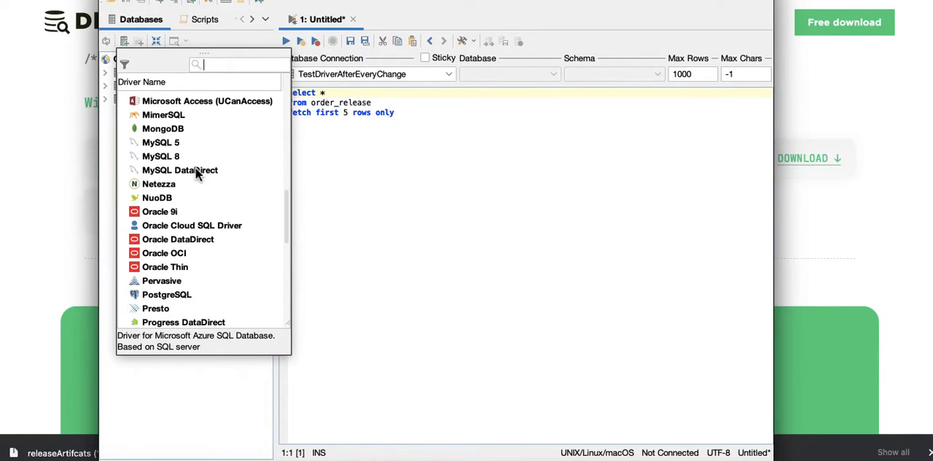
scroll("down", 3)
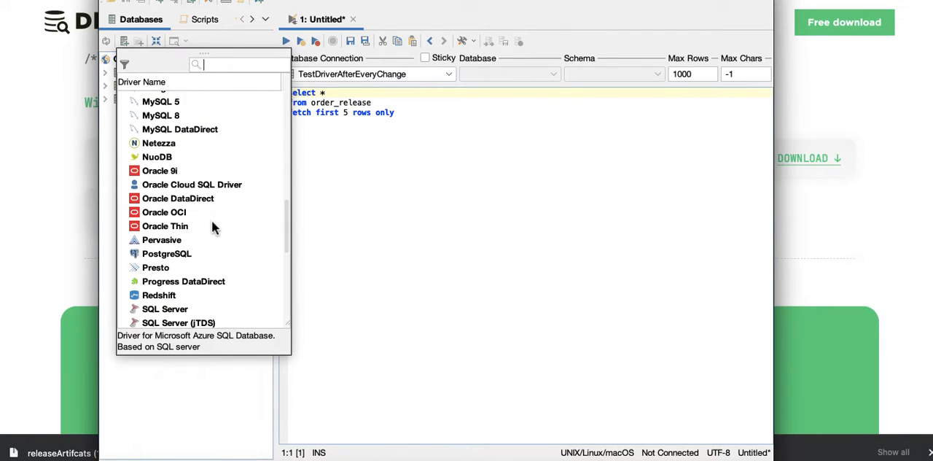
mouse_move(212, 66)
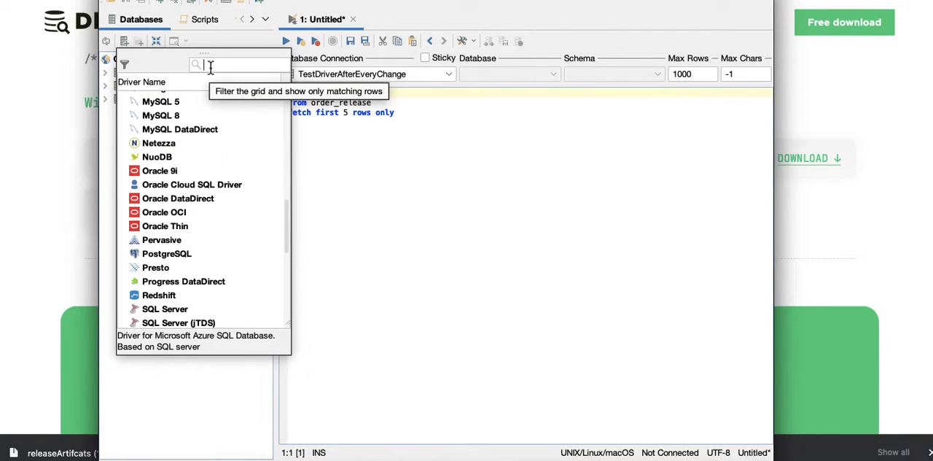
type("demo")
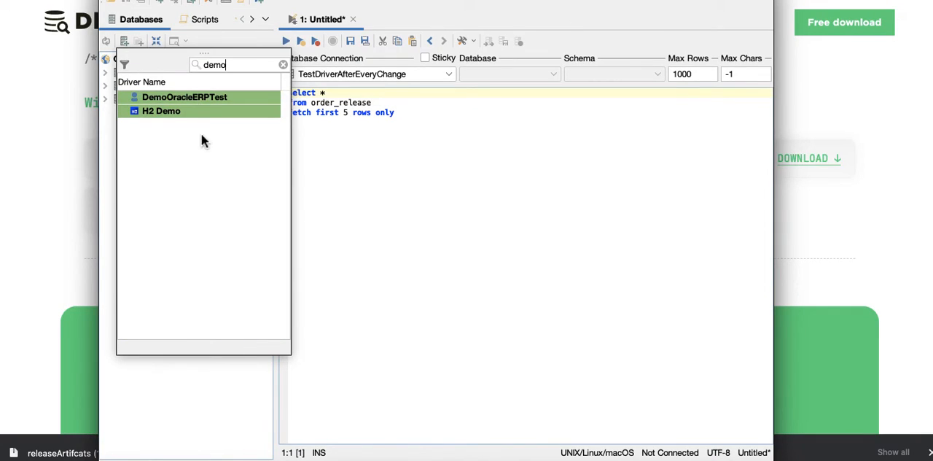
left_click(184, 96)
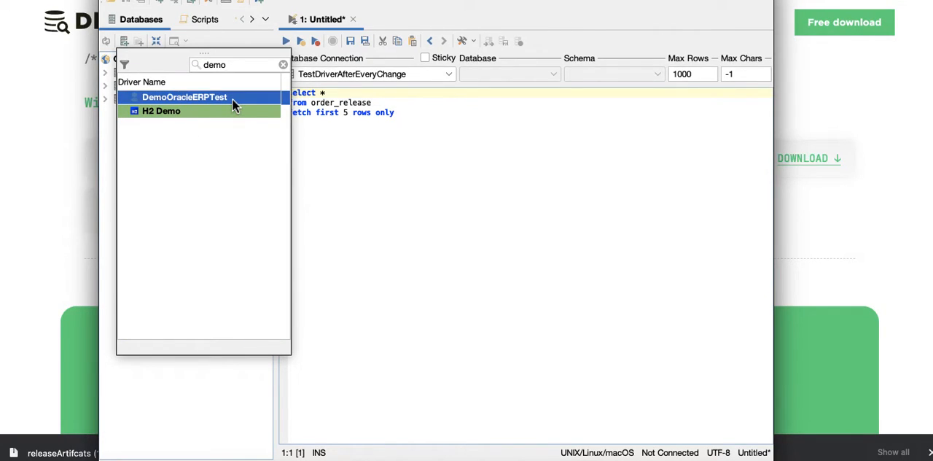
double_click(185, 97)
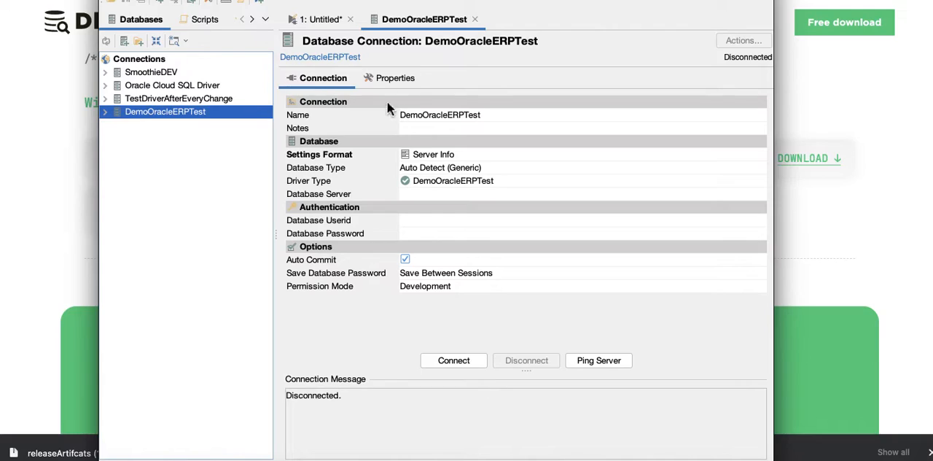
mouse_move(448, 167)
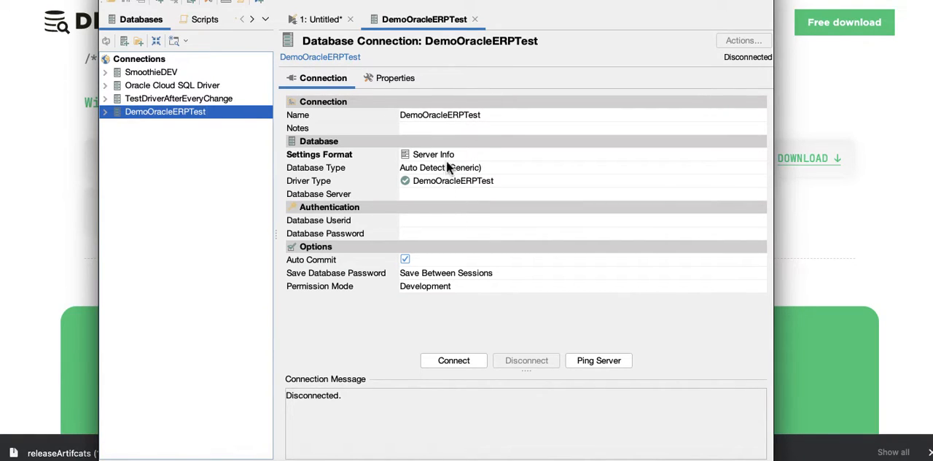
mouse_move(441, 199)
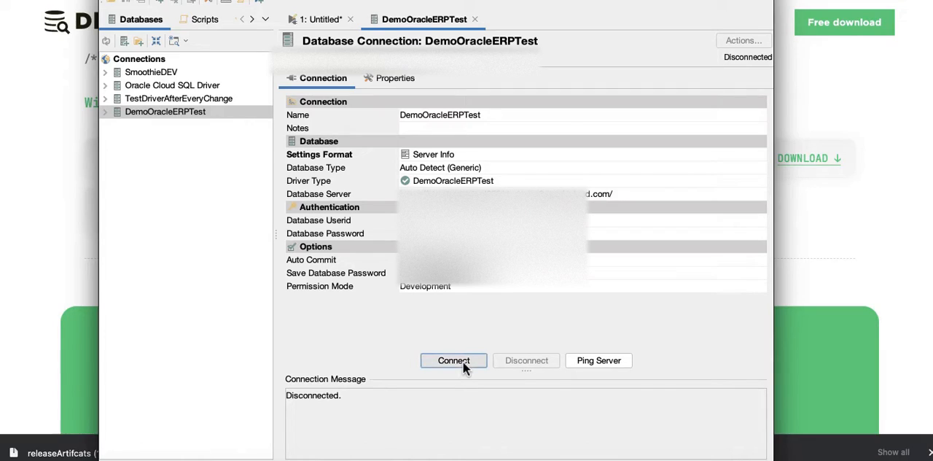
Connect the DemoOracleERPTest connection to its database.
left_click(453, 360)
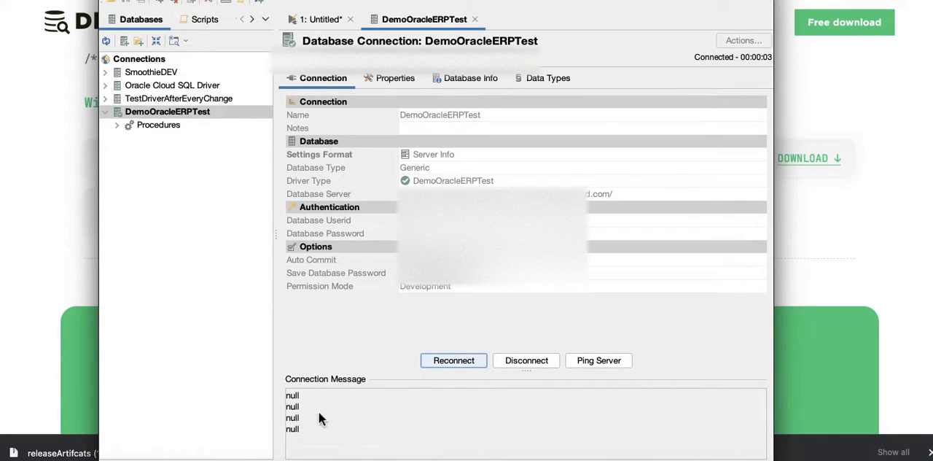
mouse_move(372, 419)
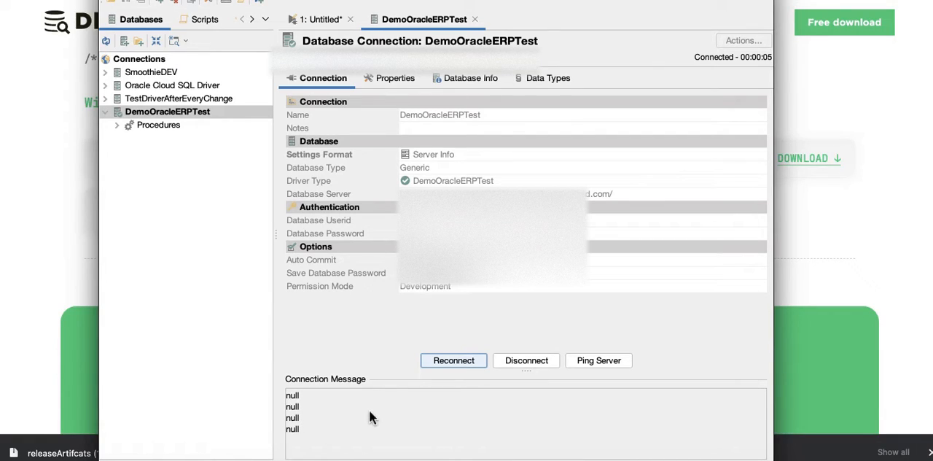
mouse_move(384, 417)
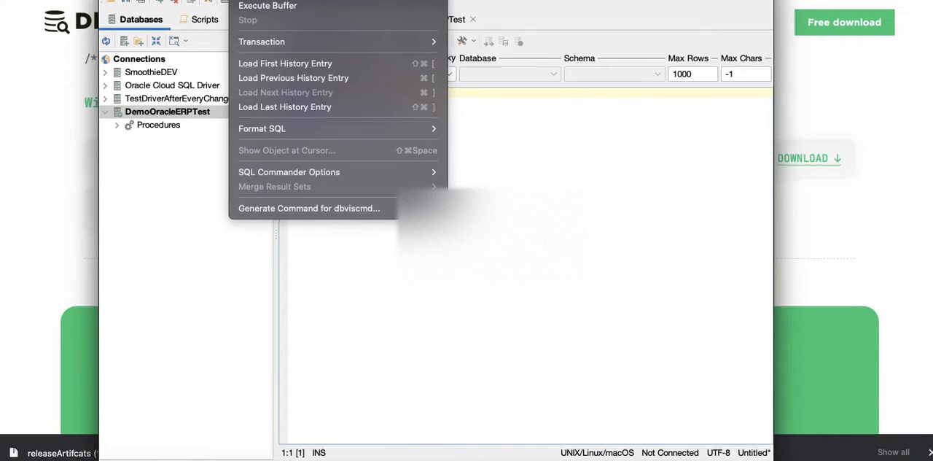
mouse_move(543, 29)
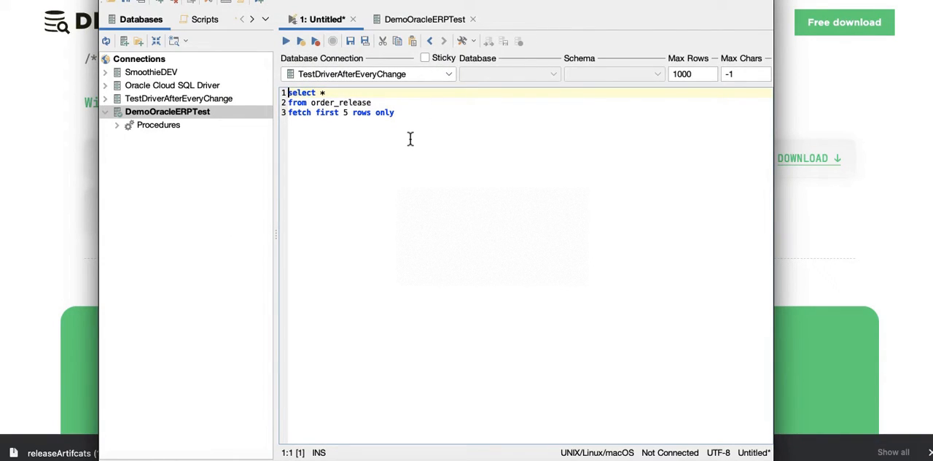
Switch the query connection to DemoOracleERPTest and execute the order_release select.
left_click(373, 102)
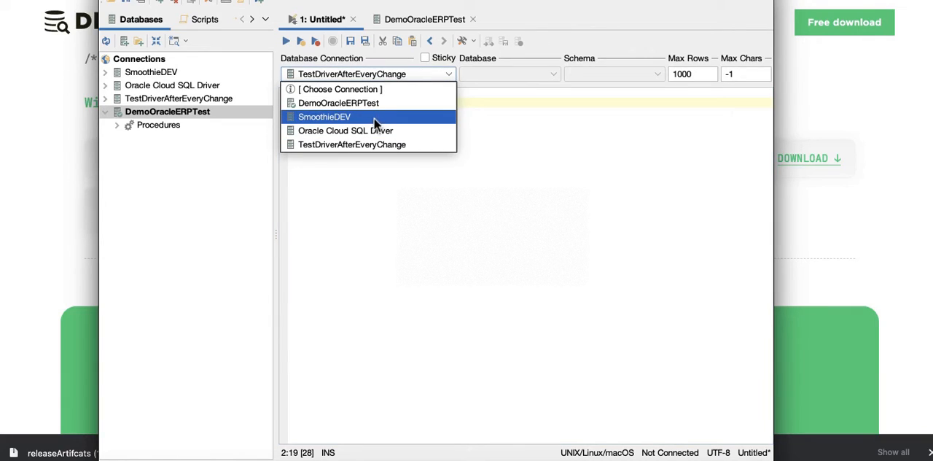
left_click(338, 103)
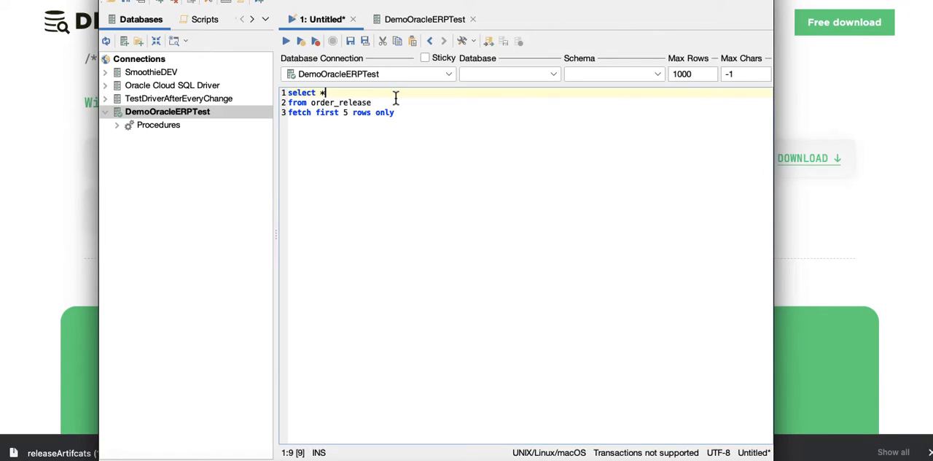
left_click(285, 40)
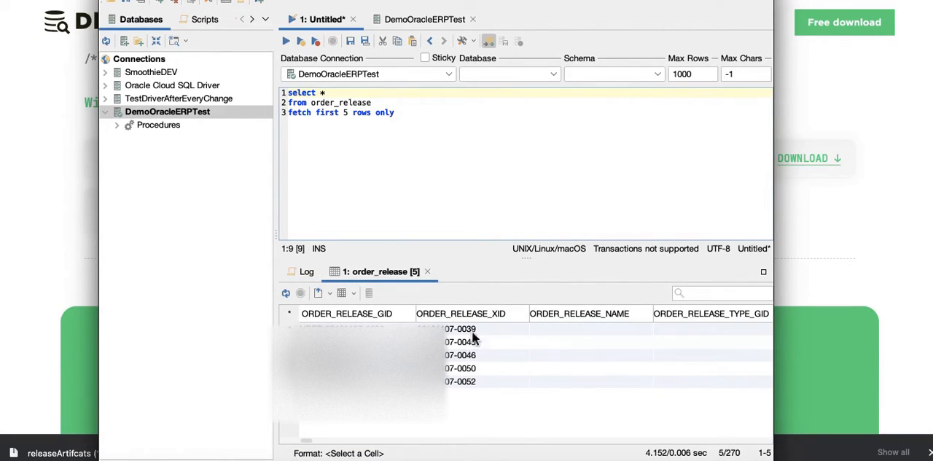
mouse_move(576, 351)
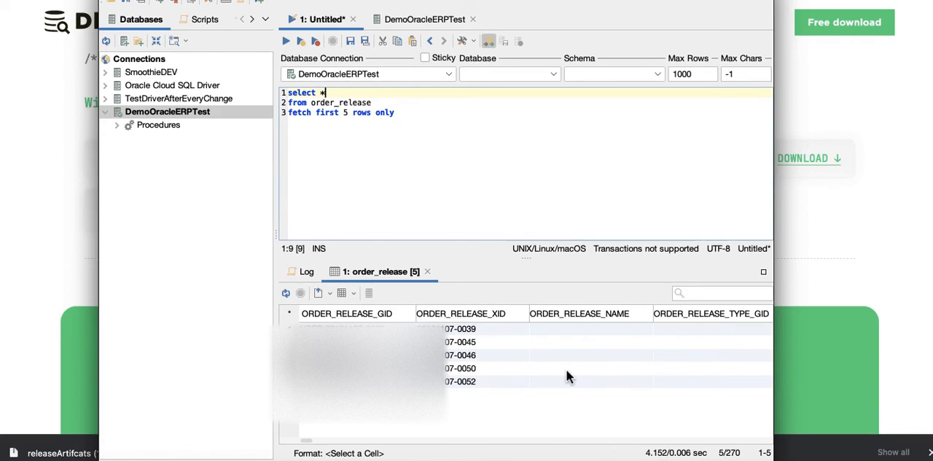
mouse_move(876, 32)
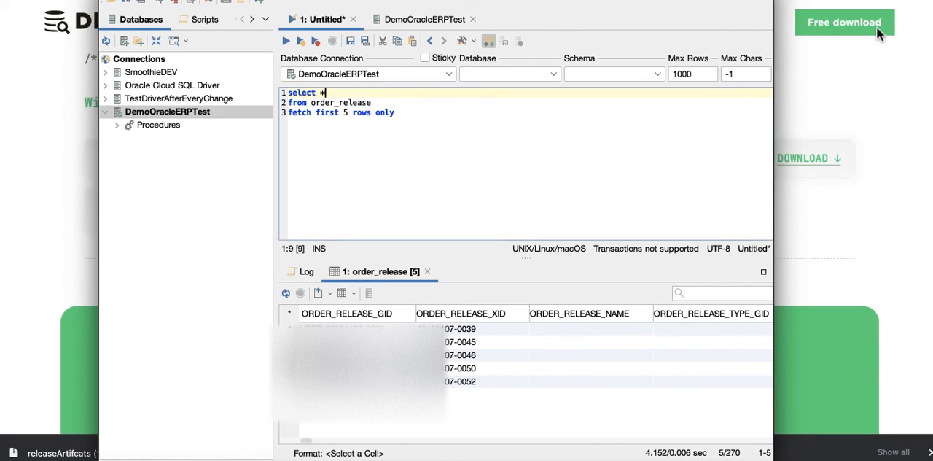